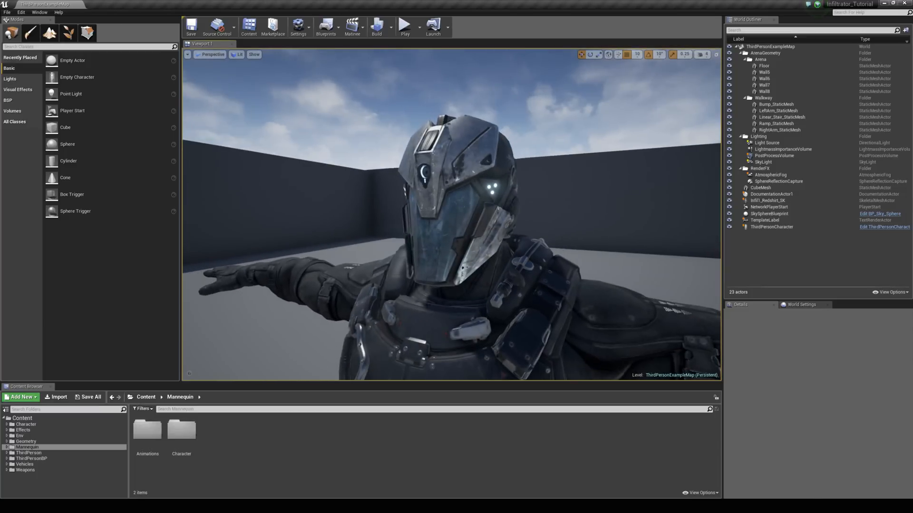
Open the ThirdPersonCharacter's Infil1_Redshirt_SK skeletal mesh in the Persona mesh editor
{"action": "left_click", "coordinate": [768, 200]}
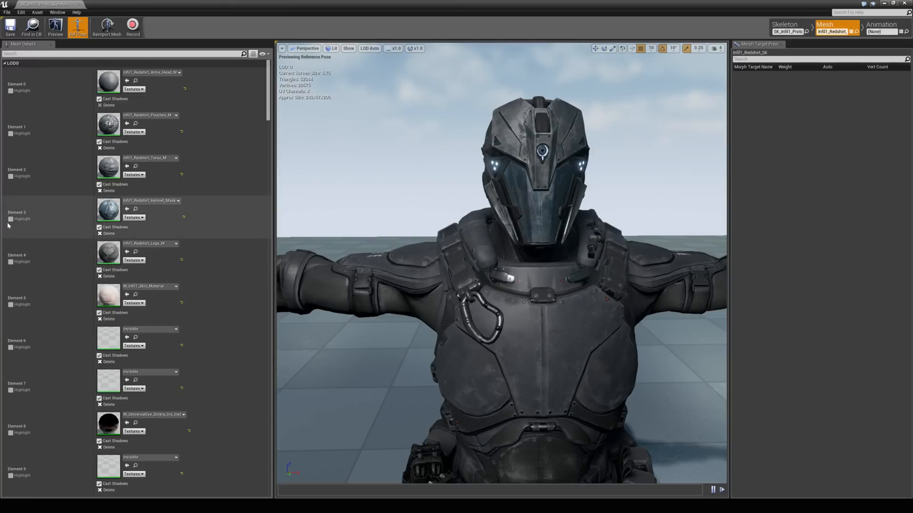
Zoom the mesh preview onto the helmet to reach the Infil1_Redshirt_Helmet_M material
{"action": "left_click", "coordinate": [10, 218]}
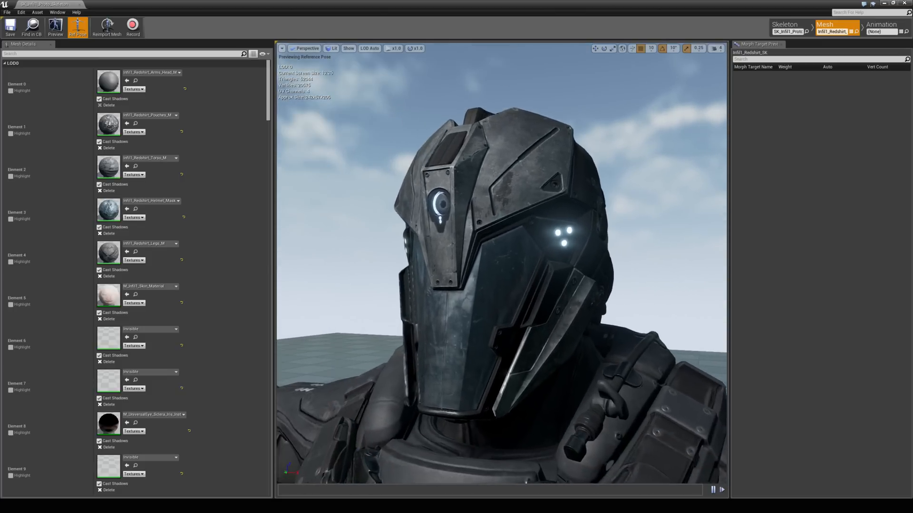
{"action": "scroll", "scroll_direction": "down", "scroll_amount": 3}
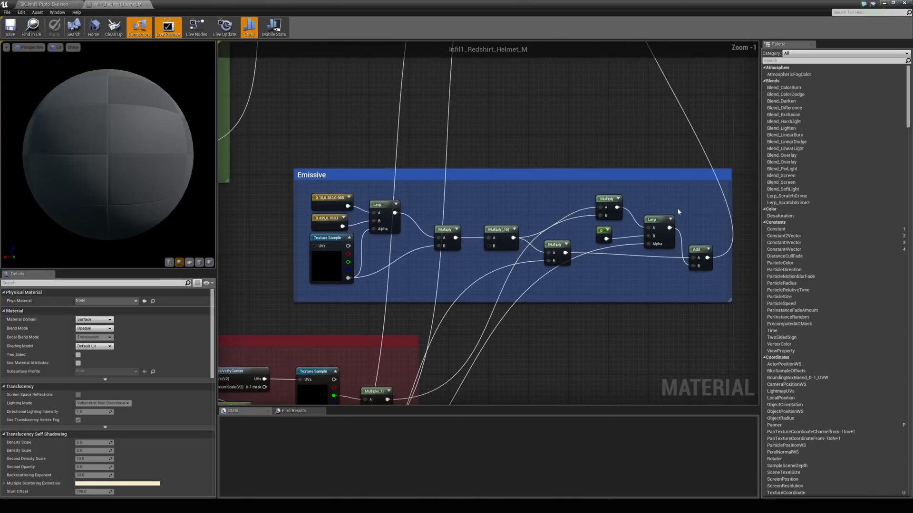
Convert both Emissive Constant3Vector colours to parameters, naming the first Color 1
{"action": "double_click", "coordinate": [331, 217]}
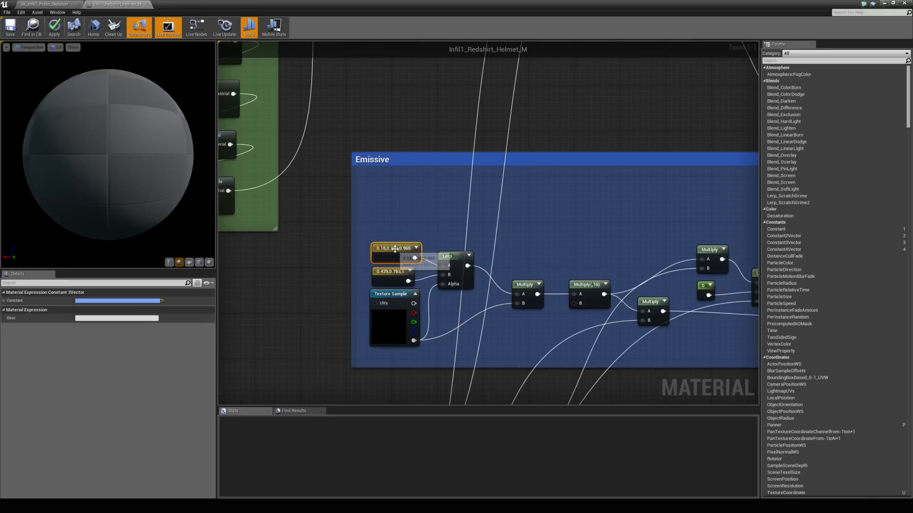
{"action": "right_click", "coordinate": [390, 248]}
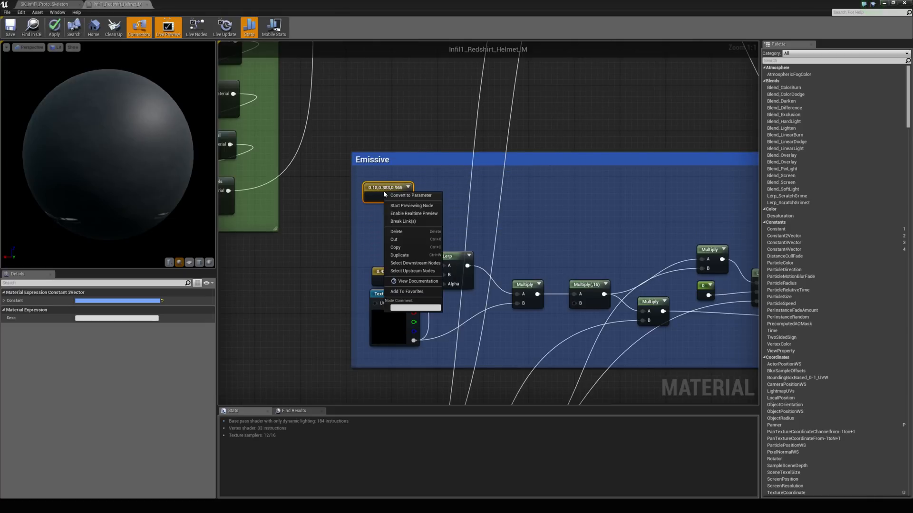
{"action": "left_click", "coordinate": [411, 195]}
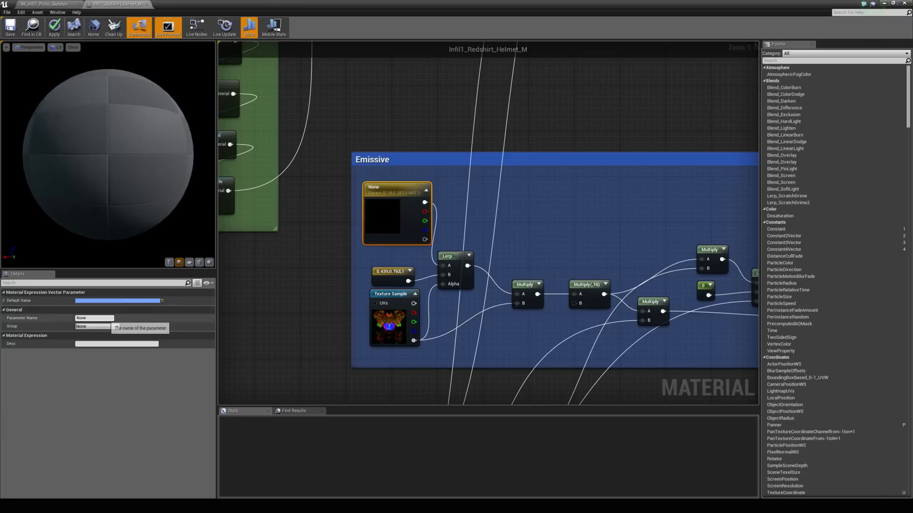
{"action": "type", "text": "Color 1"}
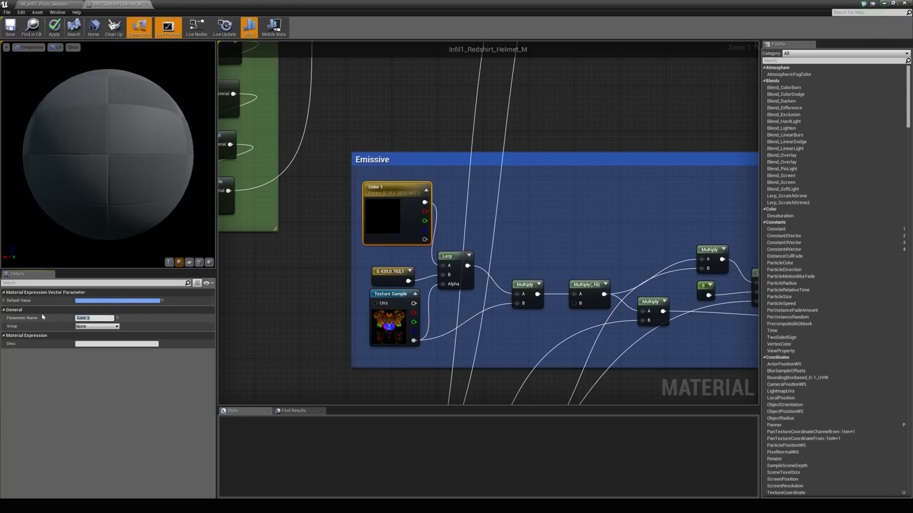
{"action": "right_click", "coordinate": [392, 271]}
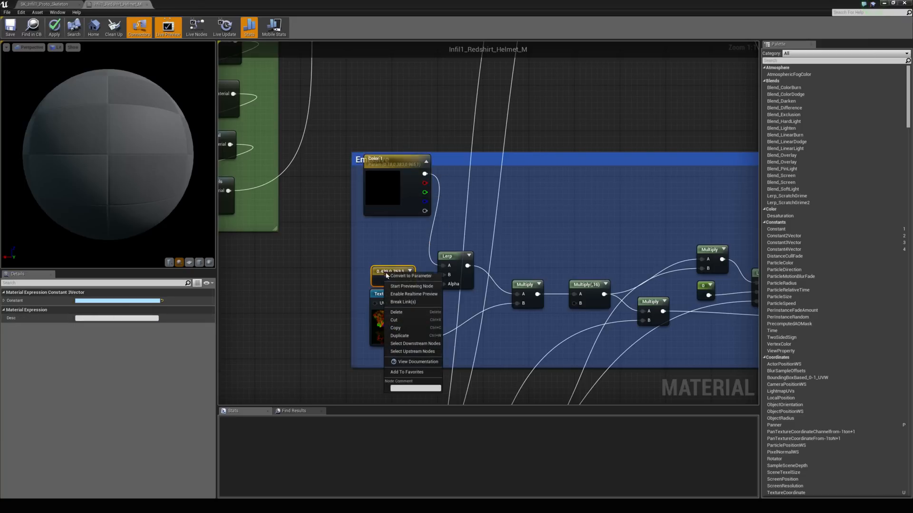
{"action": "left_click", "coordinate": [409, 276]}
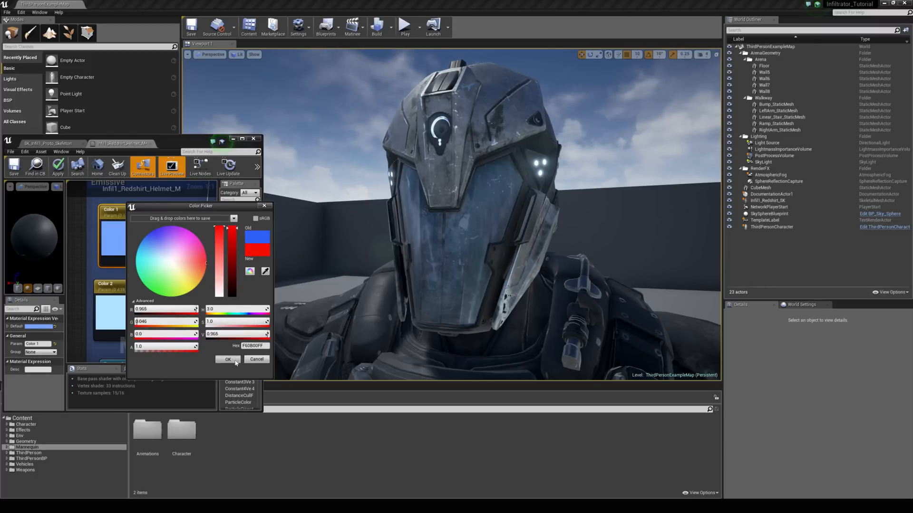
Confirm red as Color 1's default value and apply the material change
{"action": "left_click", "coordinate": [227, 360]}
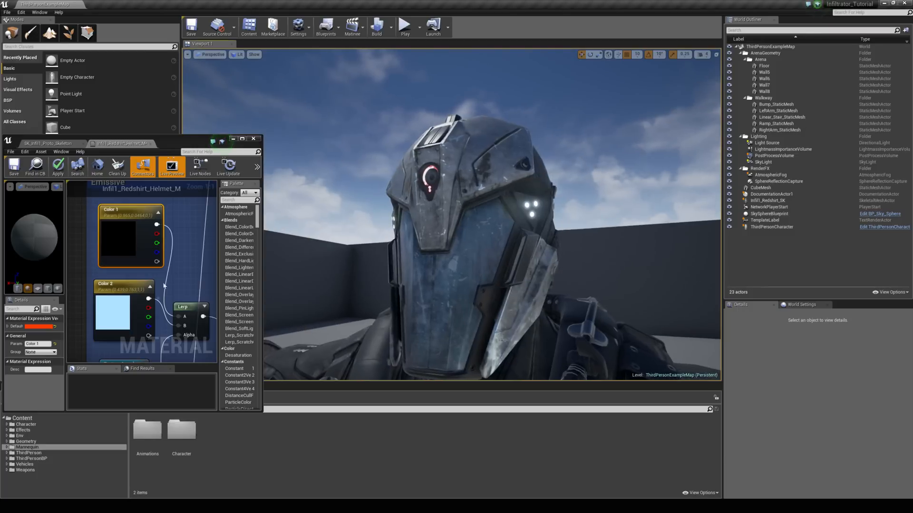
{"action": "left_click", "coordinate": [112, 308]}
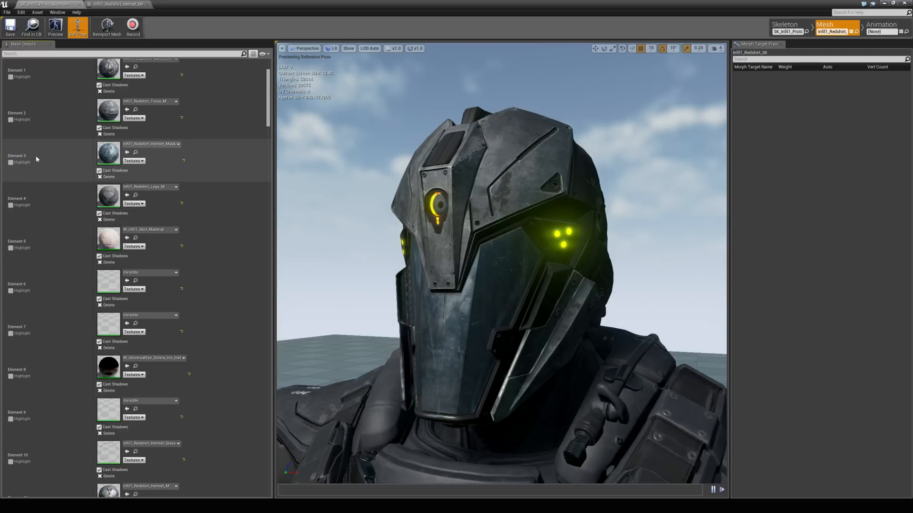
Assign Invisible to the visor's Element 3 slot, then restore Infil1_Redshirt_Helmet_Mask via a 'mask' search
{"action": "left_click", "coordinate": [175, 144]}
{"action": "type", "text": "invisible"}
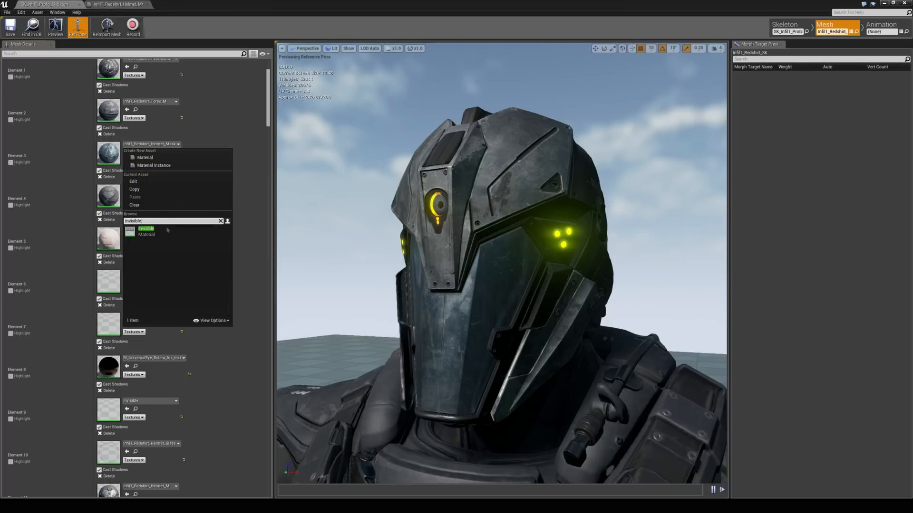
{"action": "left_click", "coordinate": [146, 231]}
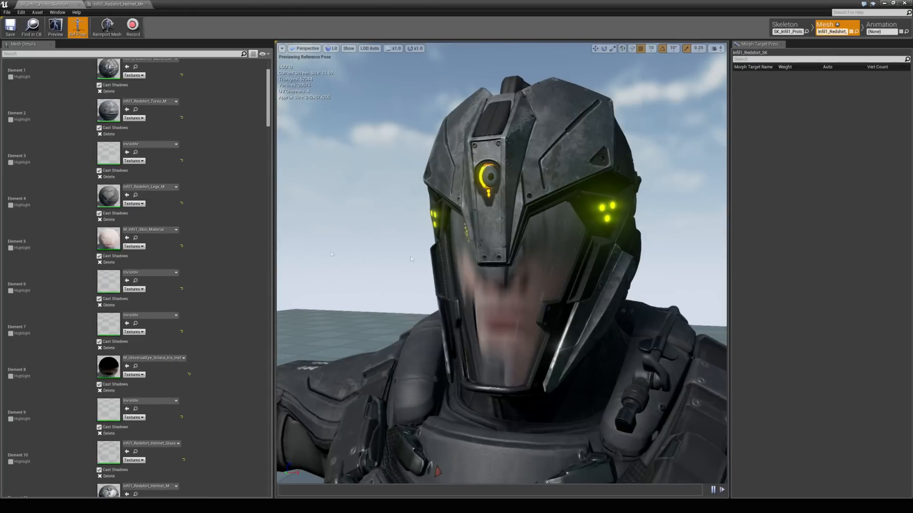
{"action": "left_click", "coordinate": [175, 143]}
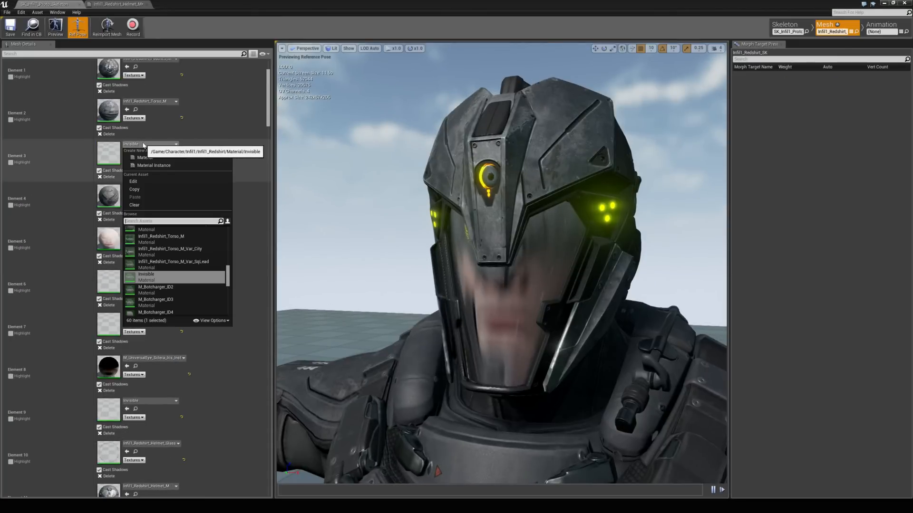
{"action": "type", "text": "mask"}
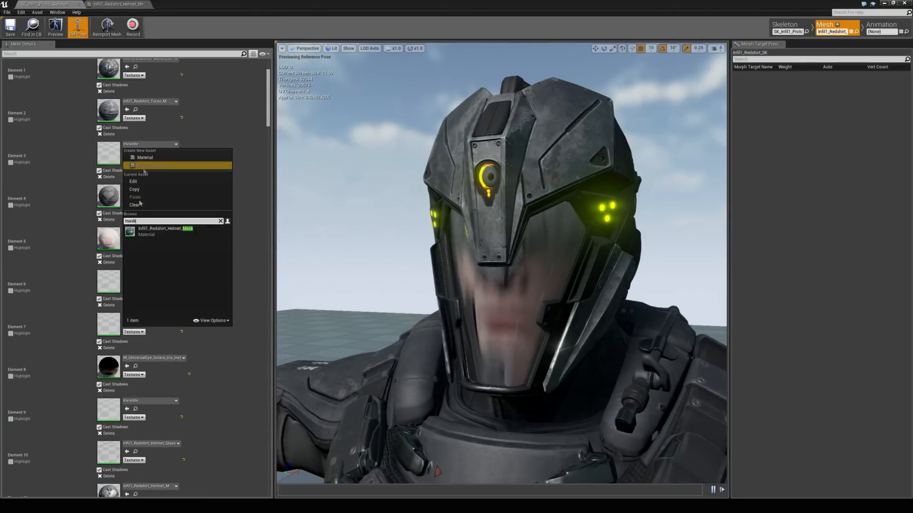
{"action": "left_click", "coordinate": [164, 231]}
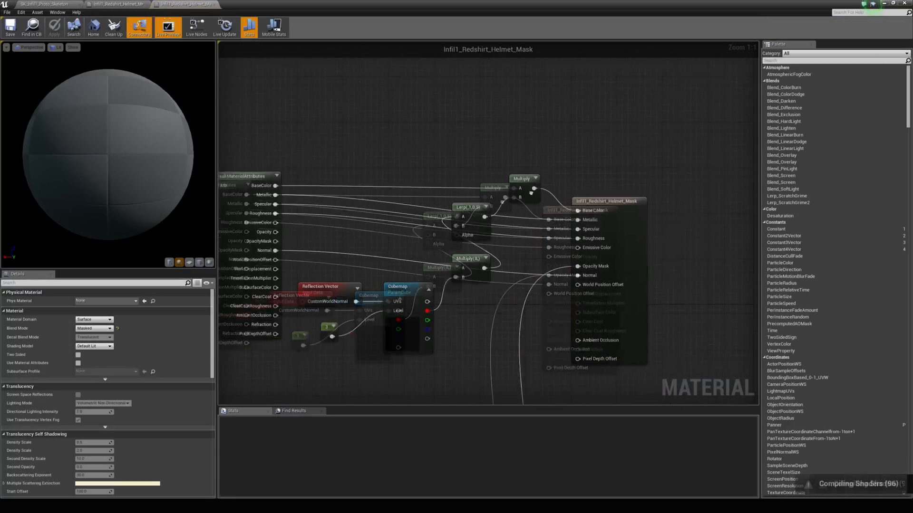
Place a VectorParameter named Visor Color beside the output and wire it into the Add node
{"action": "scroll", "scroll_direction": "down", "scroll_amount": 3}
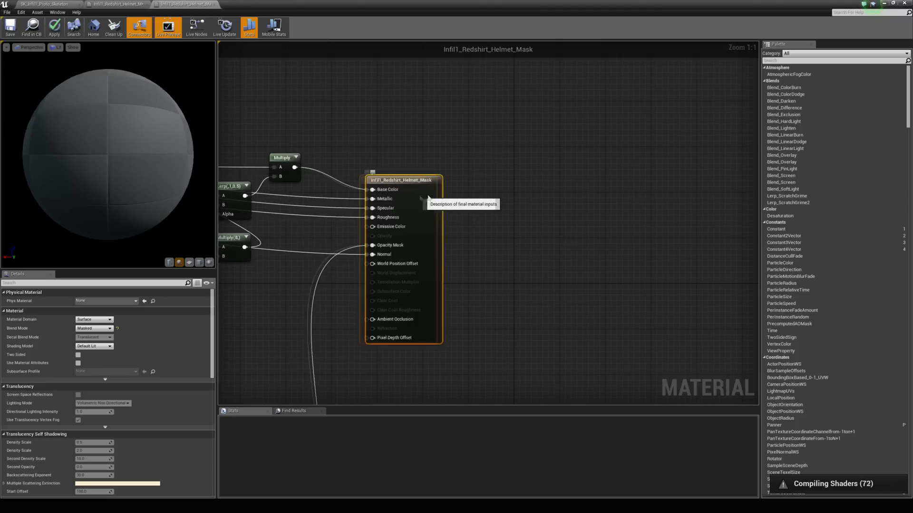
{"action": "left_click_drag", "start_coordinate": [401, 180], "coordinate": [641, 180]}
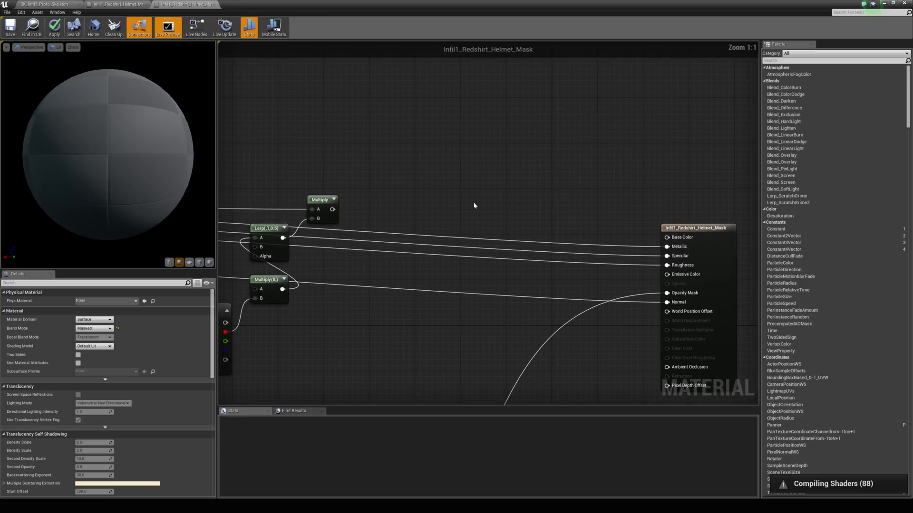
{"action": "left_click", "coordinate": [473, 199]}
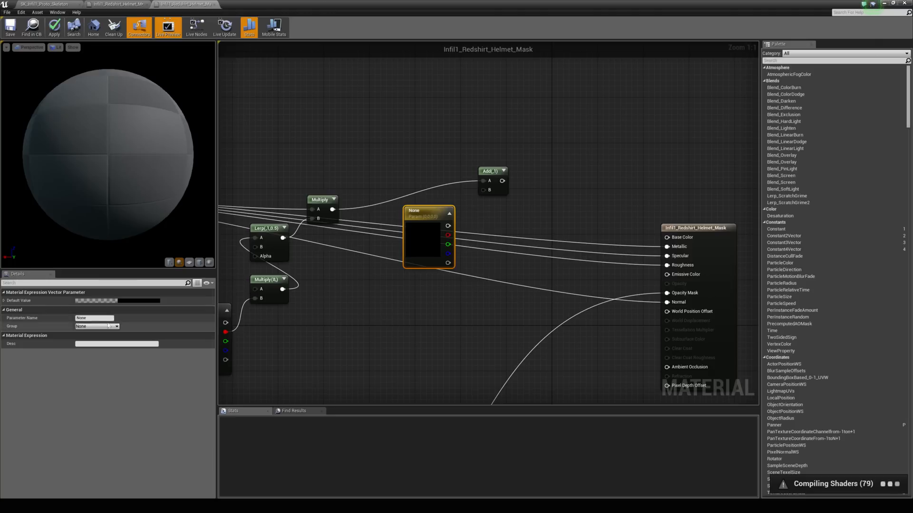
{"action": "type", "text": "M"}
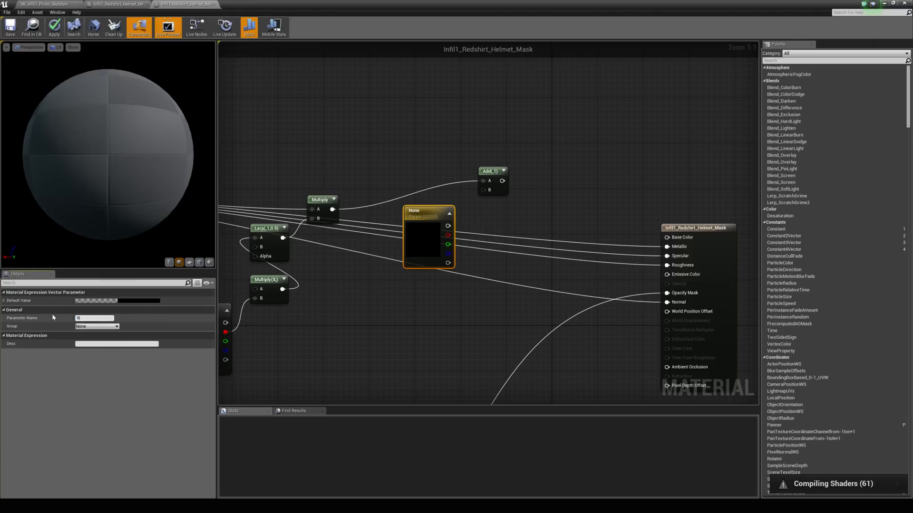
{"action": "type", "text": "Visor Color"}
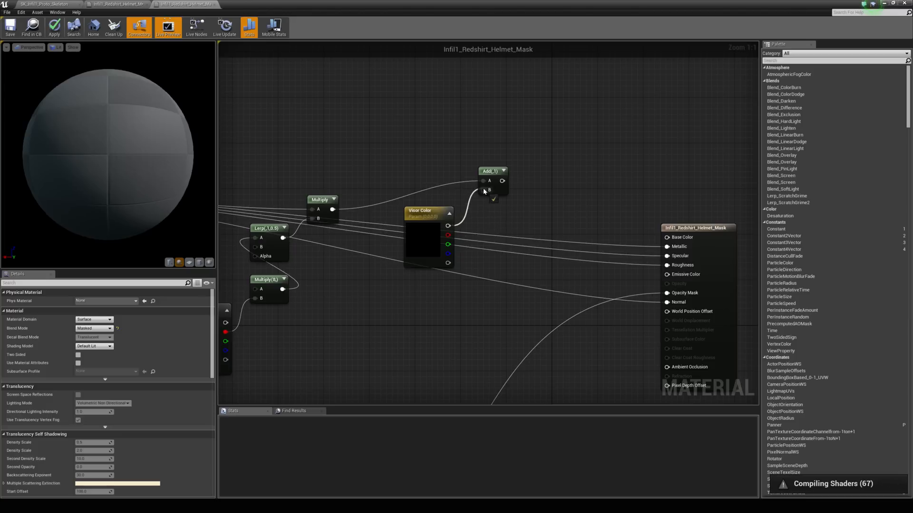
{"action": "double_click", "coordinate": [428, 214]}
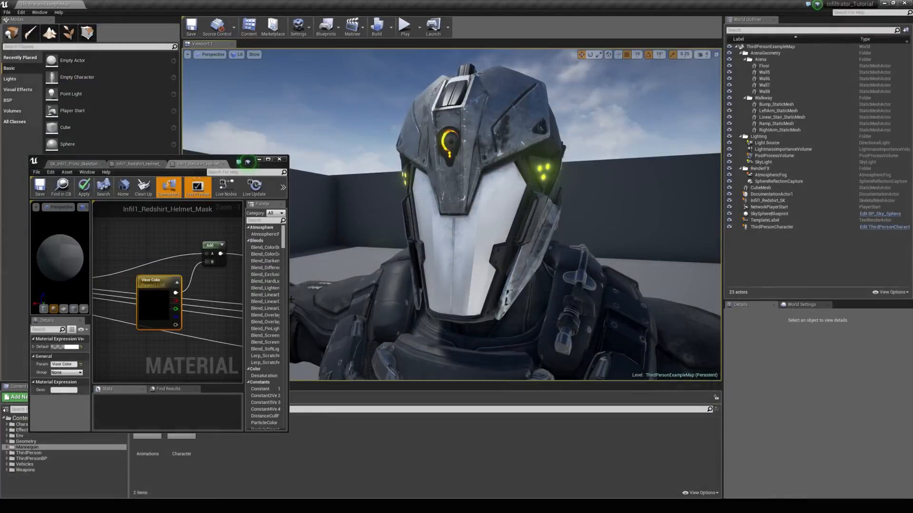
{"action": "mouse_move", "coordinate": [157, 291]}
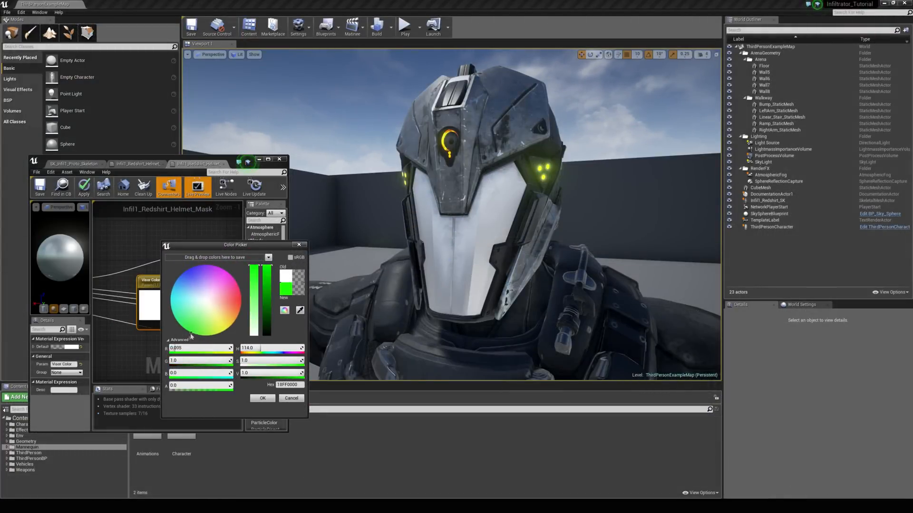
Confirm blue as Visor Color's default, then reopen the picker and set it to red
{"action": "left_click", "coordinate": [262, 398]}
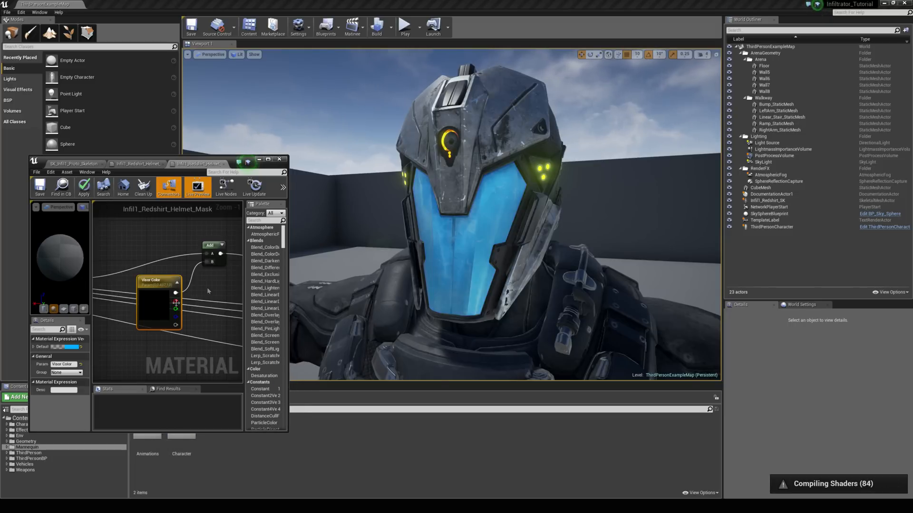
{"action": "double_click", "coordinate": [157, 302]}
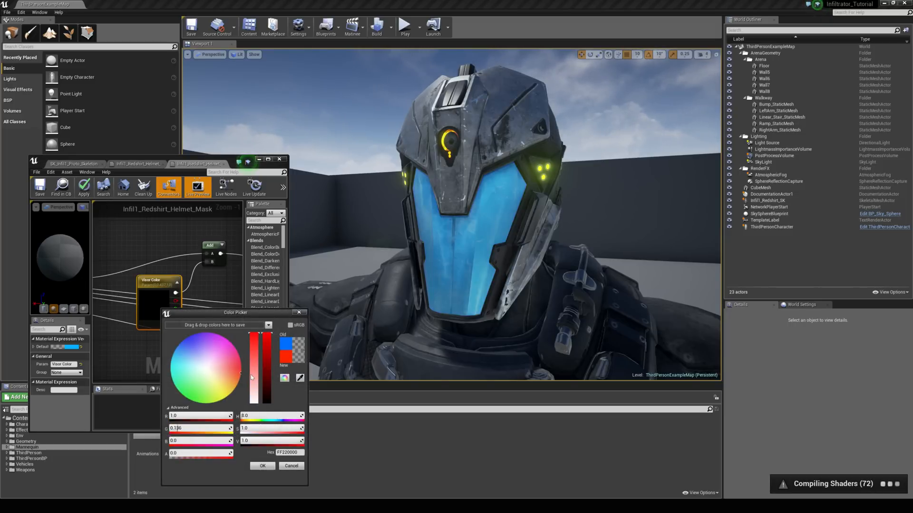
{"action": "left_click", "coordinate": [262, 466]}
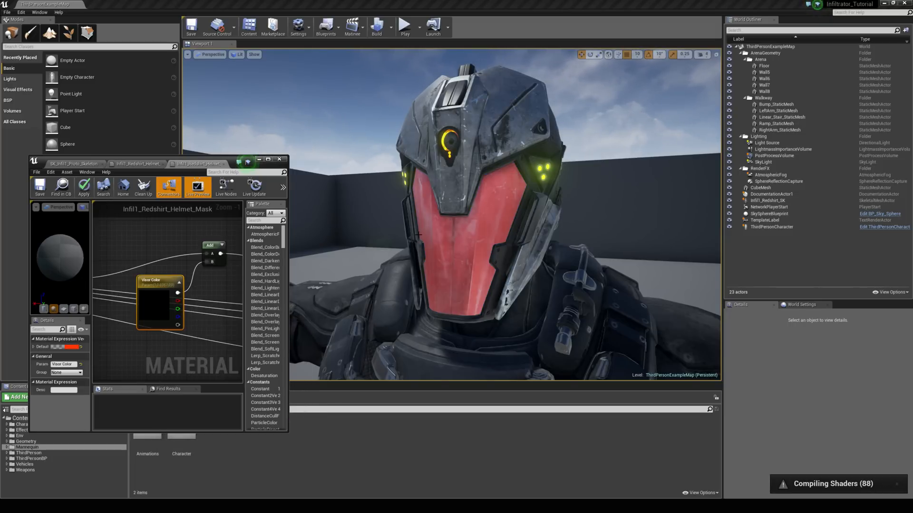